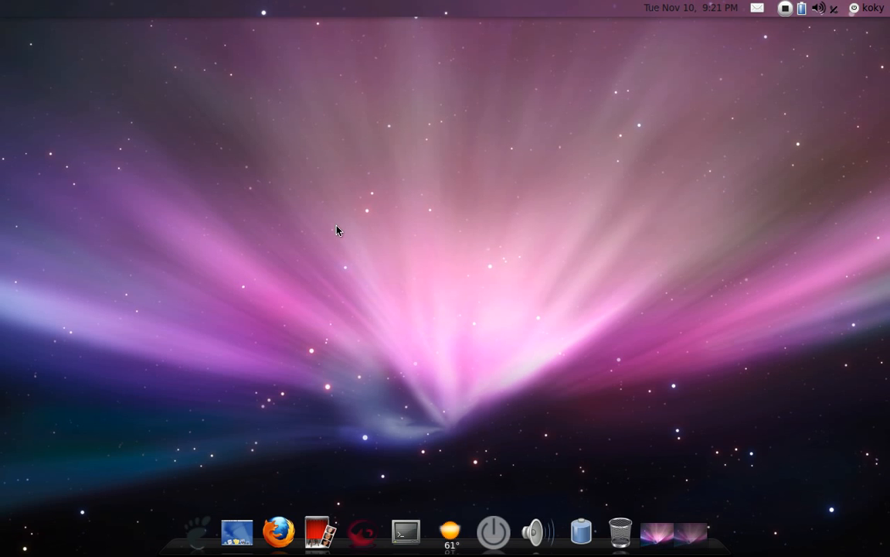
{"action": "mouse_move", "coordinate": [371, 171]}
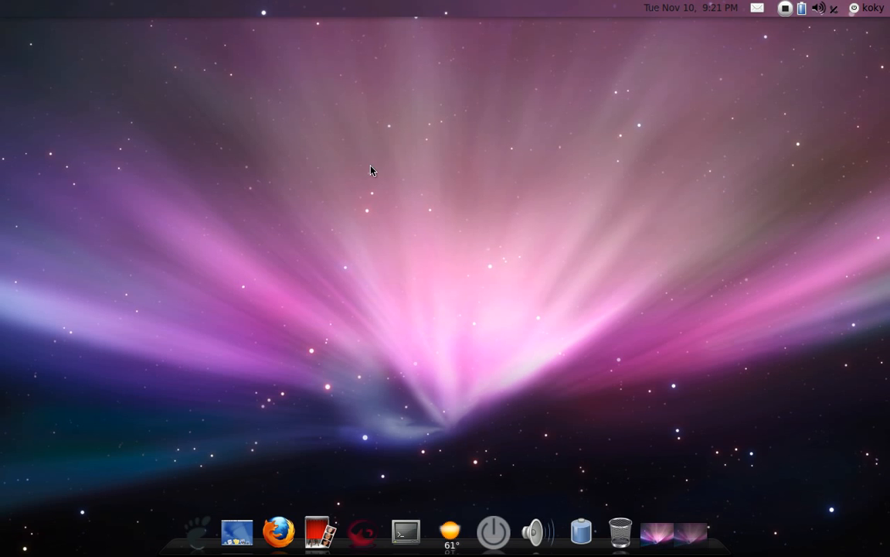
{"action": "mouse_move", "coordinate": [248, 243]}
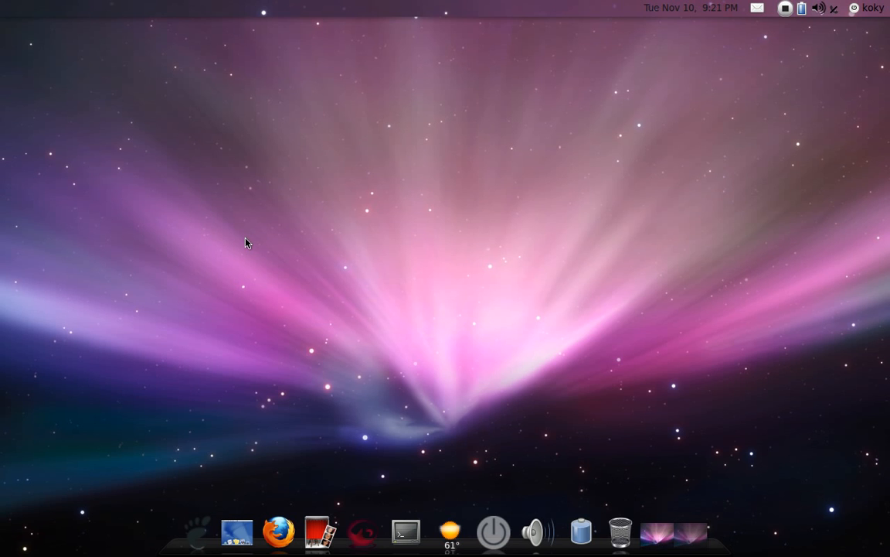
{"action": "mouse_move", "coordinate": [405, 532]}
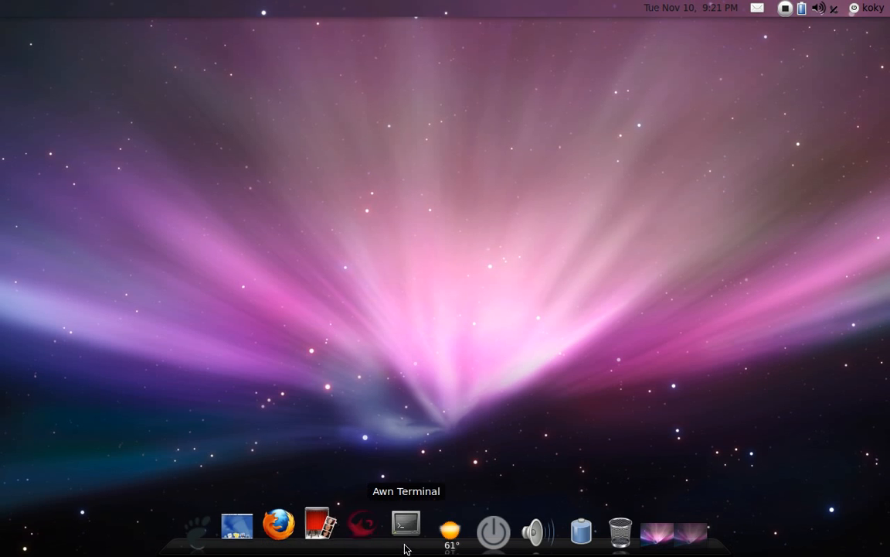
Run 'sudo aptitude install avant-window-navigator' in the drop-down terminal applet
{"action": "left_click", "coordinate": [405, 529]}
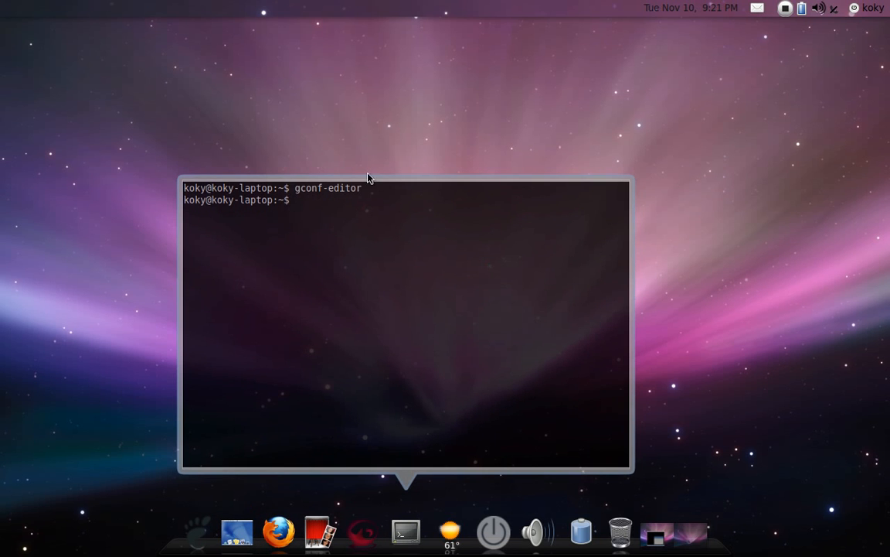
{"action": "mouse_move", "coordinate": [393, 250]}
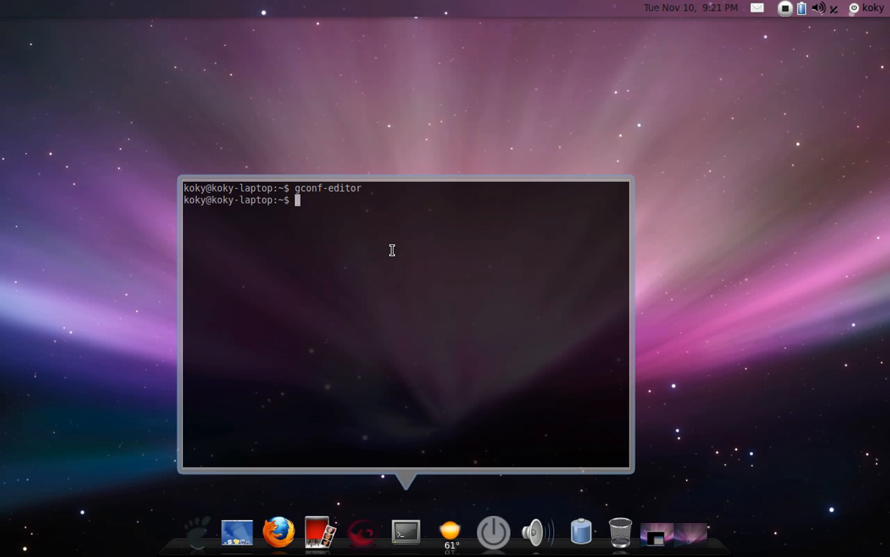
{"action": "type", "text": "sudo"}
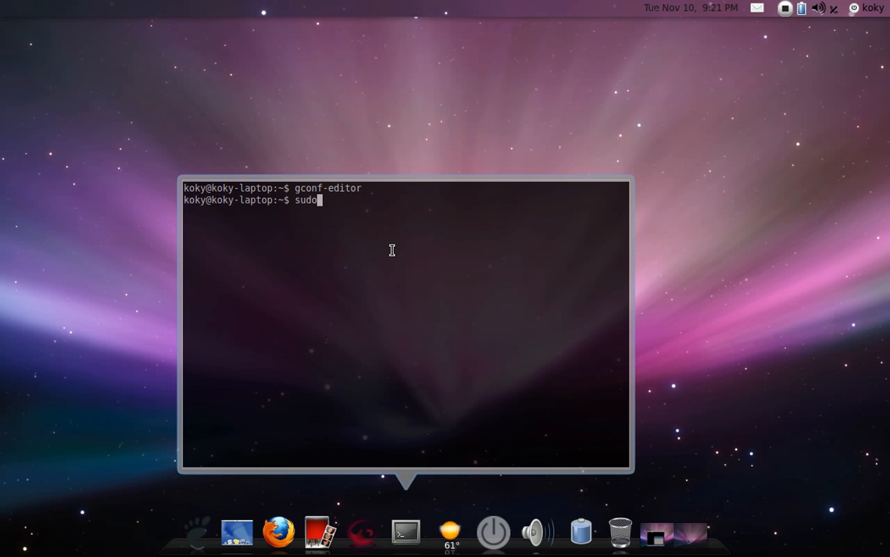
{"action": "type", "text": "apt"}
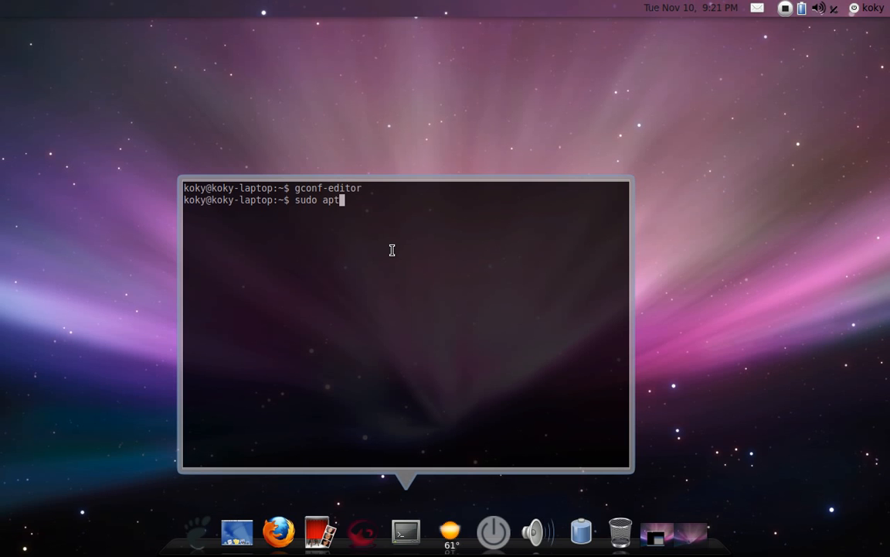
{"action": "type", "text": "itude"}
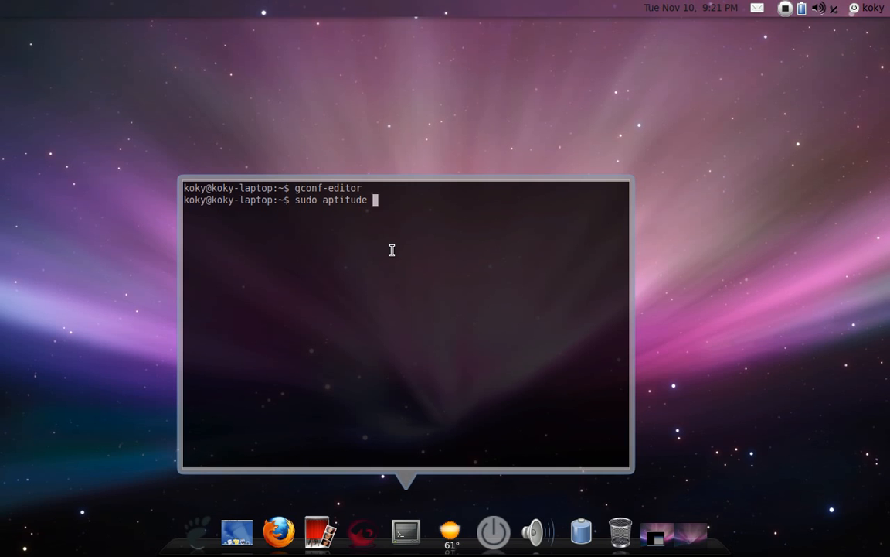
{"action": "type", "text": "install av"}
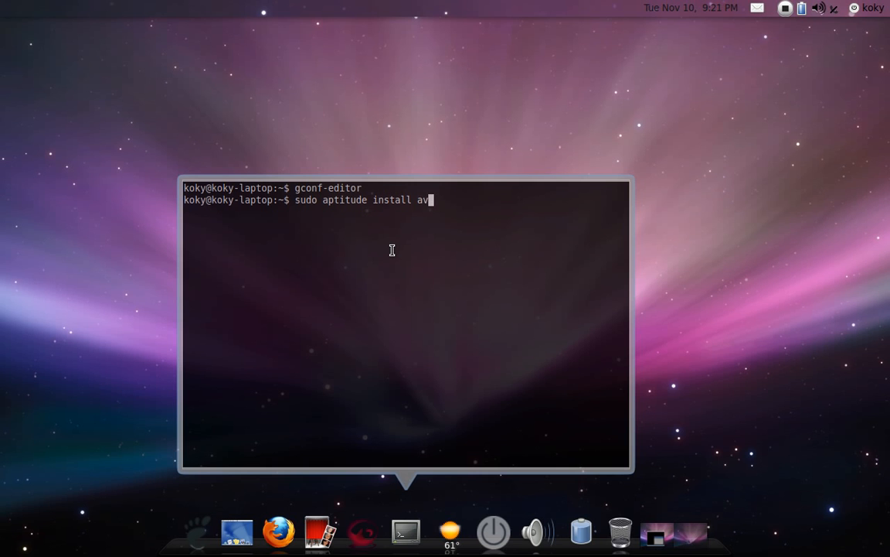
{"action": "type", "text": "ant-w"}
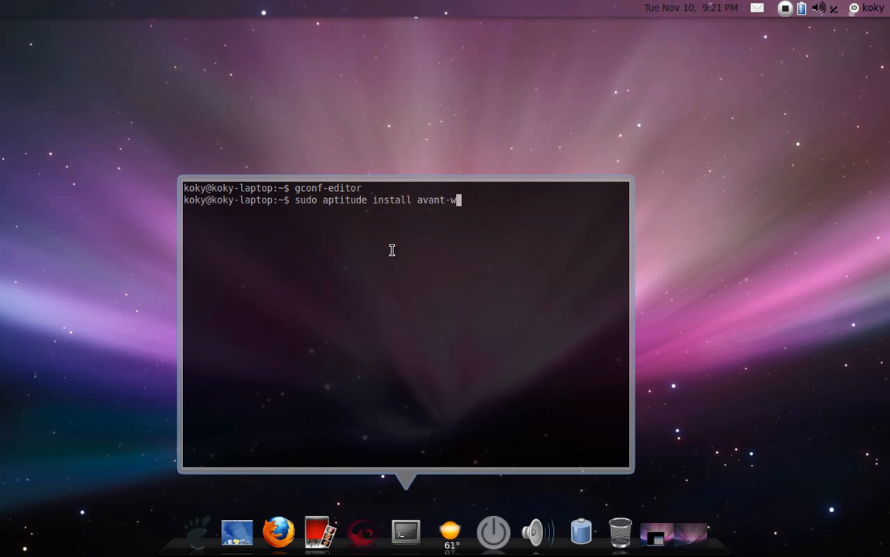
{"action": "type", "text": "indow-"}
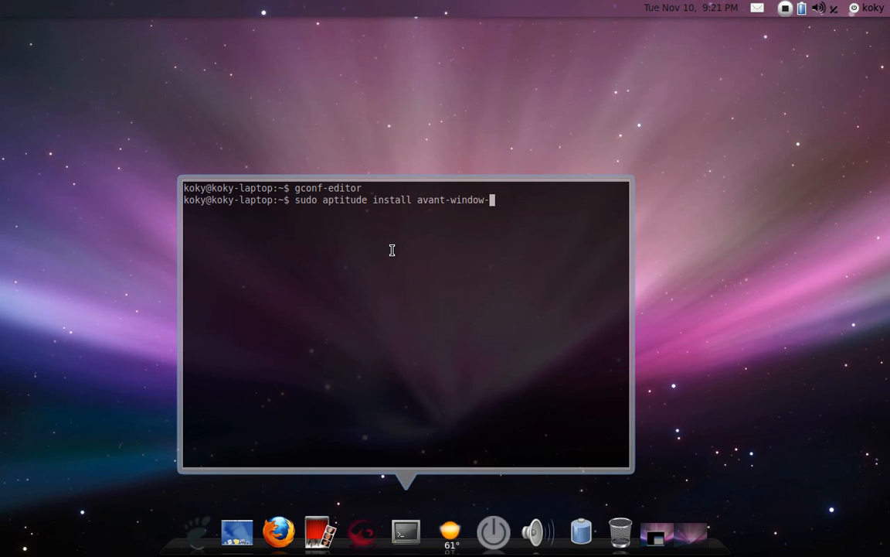
{"action": "type", "text": "navigat"}
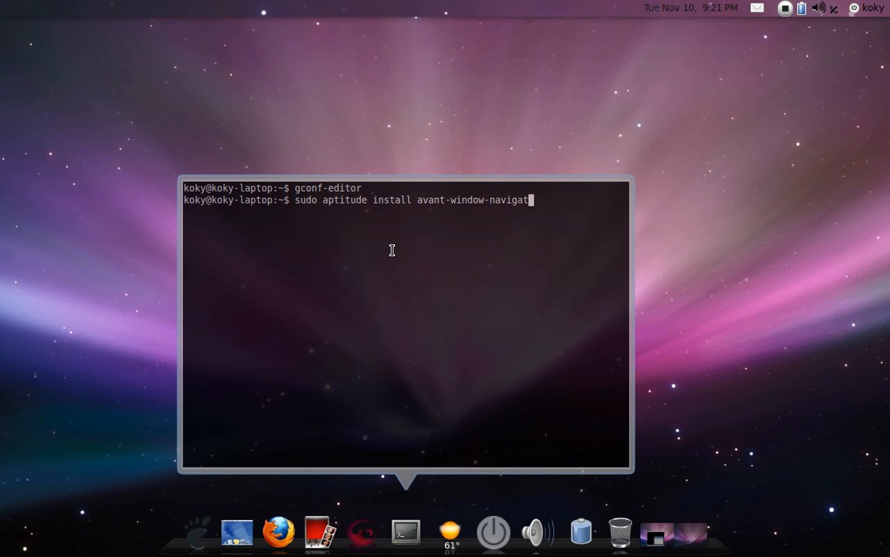
{"action": "type", "text": "or"}
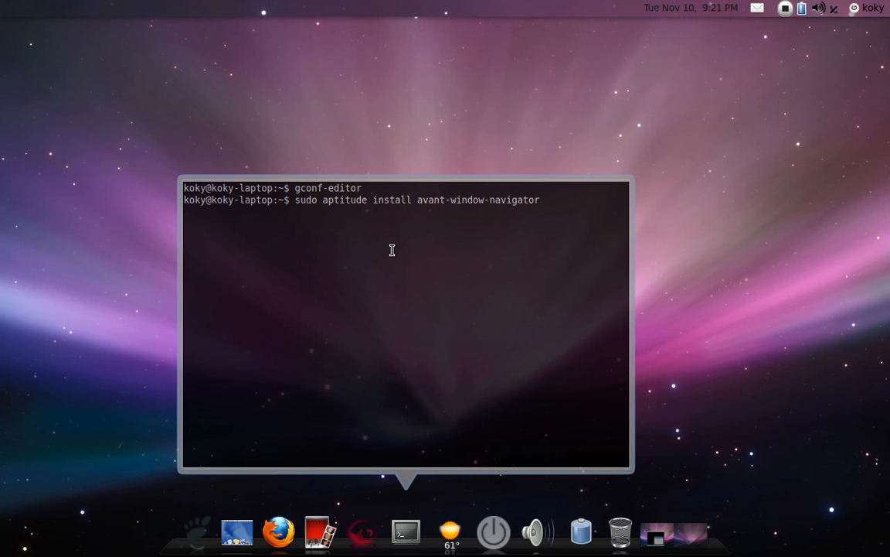
{"action": "key", "text": "Return"}
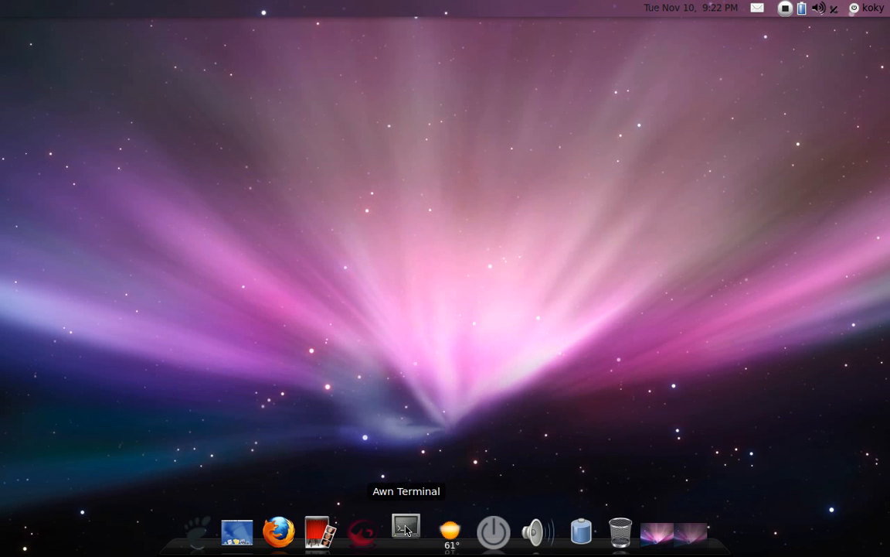
{"action": "mouse_move", "coordinate": [554, 256]}
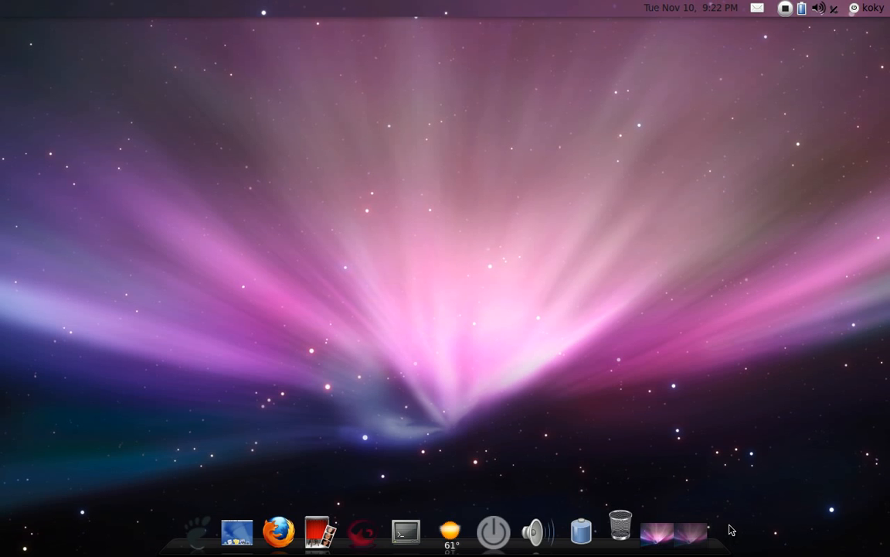
{"action": "mouse_move", "coordinate": [88, 62]}
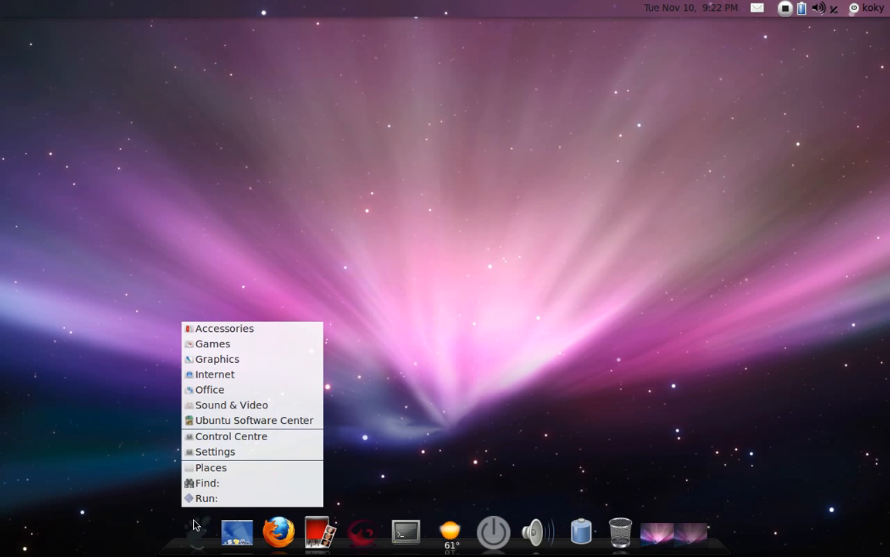
{"action": "left_click", "coordinate": [224, 328]}
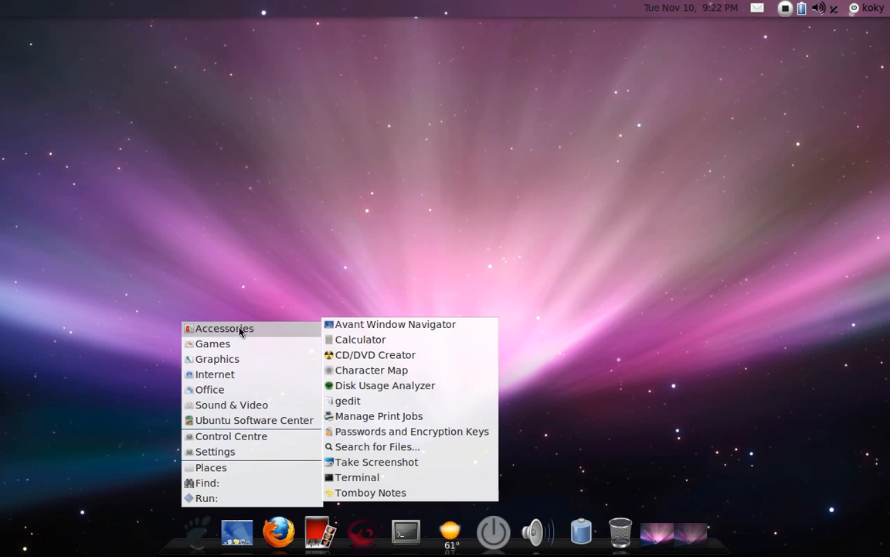
{"action": "mouse_move", "coordinate": [395, 324]}
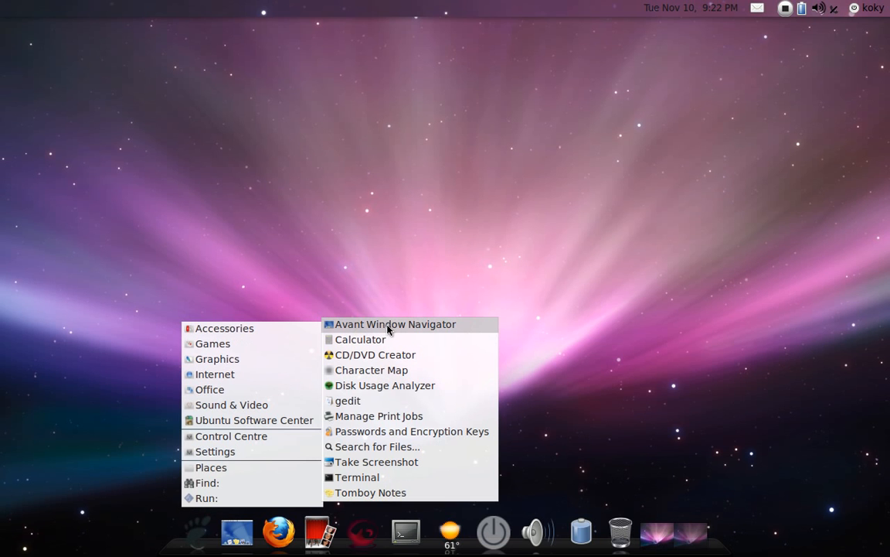
{"action": "mouse_move", "coordinate": [396, 325]}
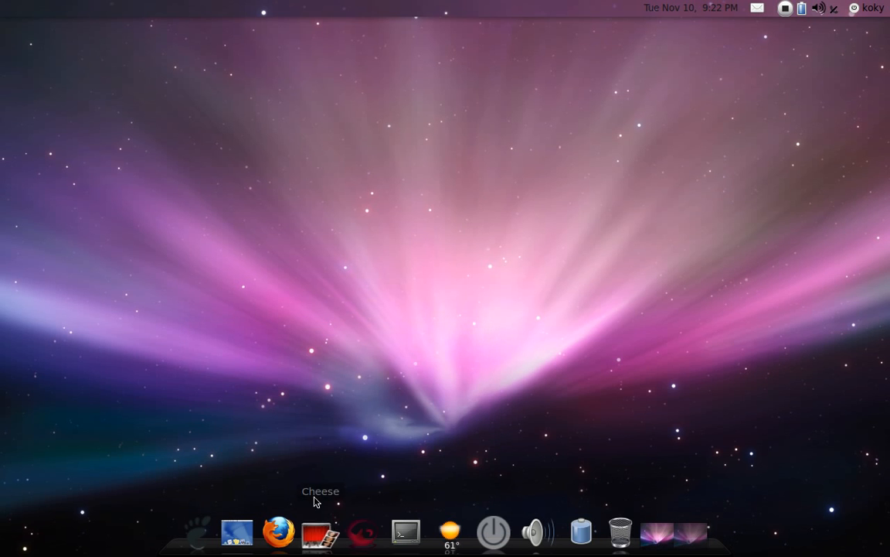
{"action": "mouse_move", "coordinate": [390, 386]}
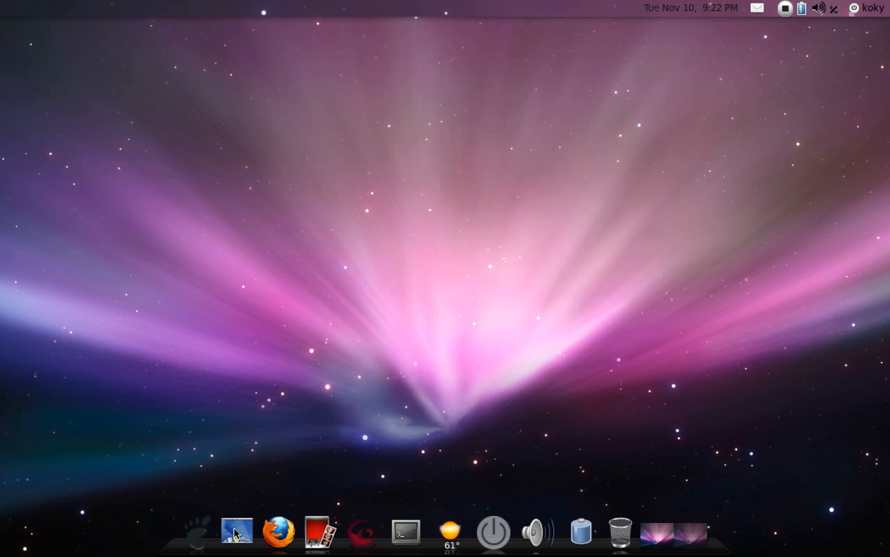
Launch Awn Manager and go through Task Appearance to the Bar Appearance settings
{"action": "left_click", "coordinate": [238, 531]}
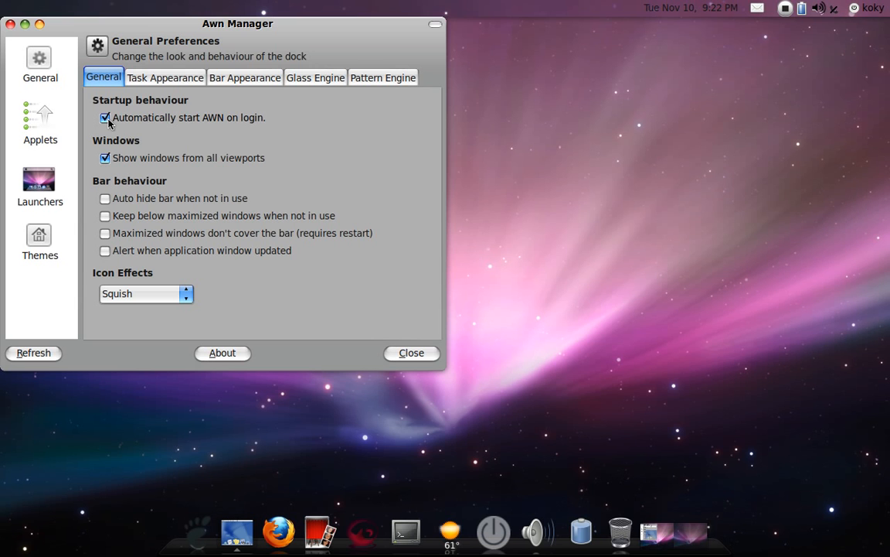
{"action": "left_click", "coordinate": [164, 77]}
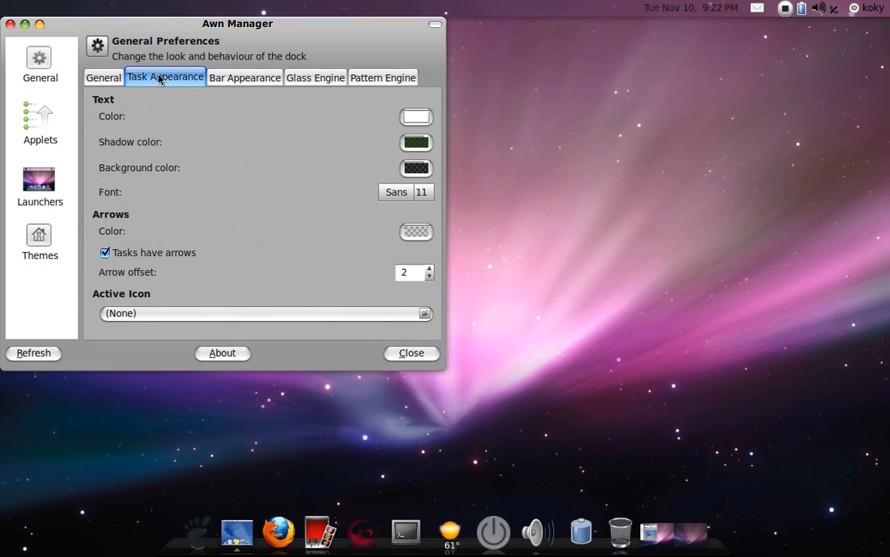
{"action": "mouse_move", "coordinate": [238, 99]}
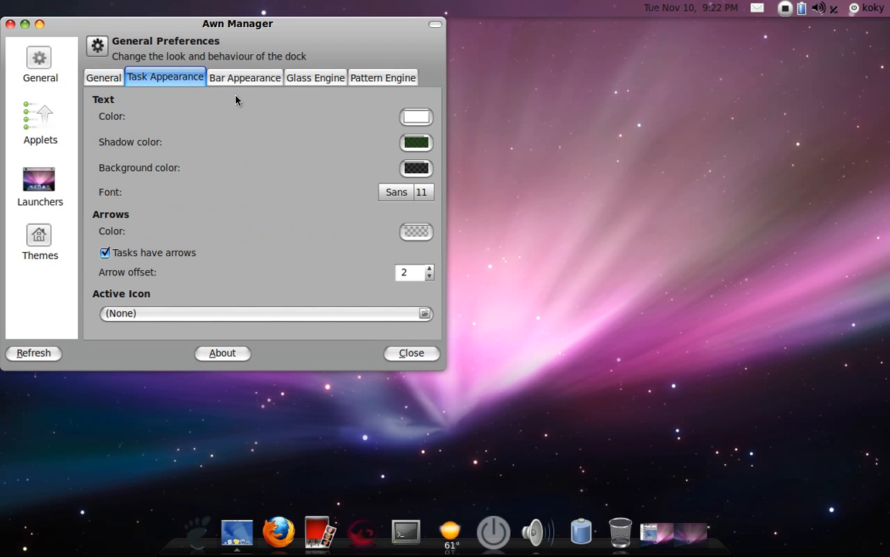
{"action": "left_click", "coordinate": [244, 77]}
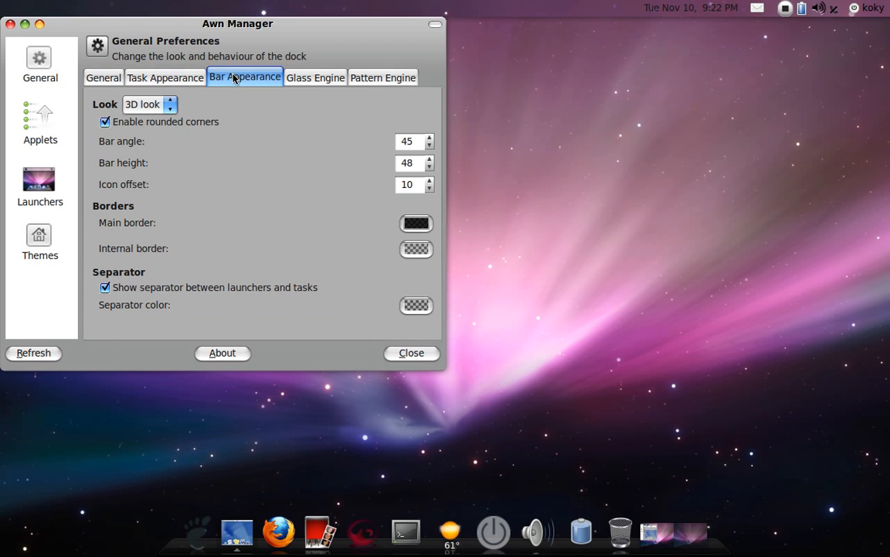
{"action": "mouse_move", "coordinate": [297, 105]}
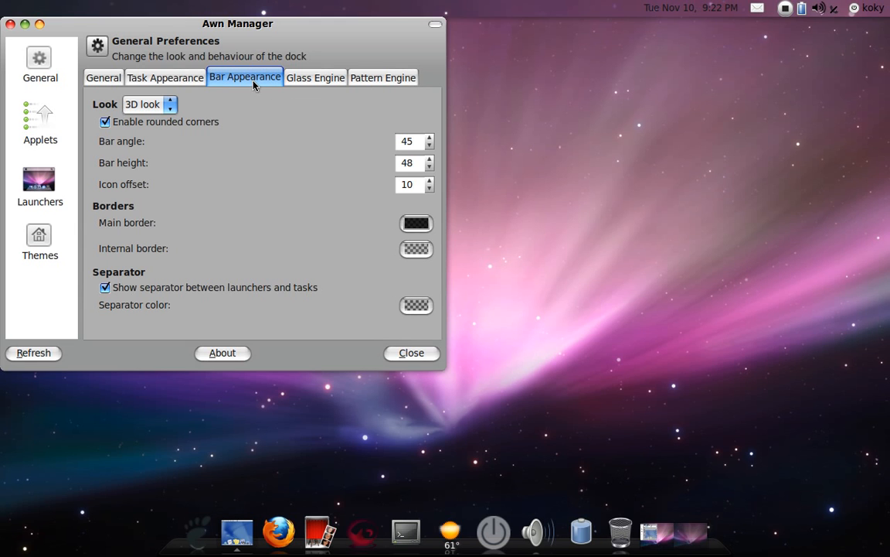
{"action": "mouse_move", "coordinate": [173, 114]}
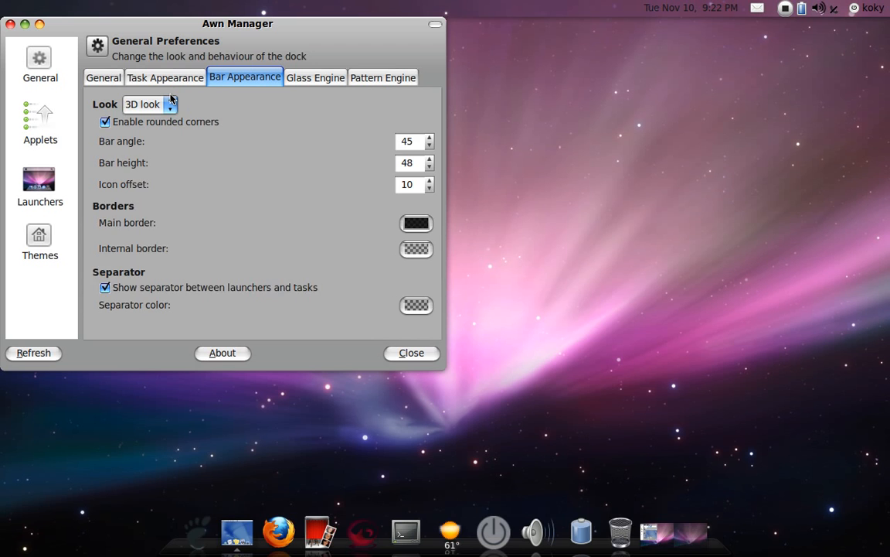
Toggle the bar look to Flat bar and back to the 3D look
{"action": "left_click", "coordinate": [148, 104]}
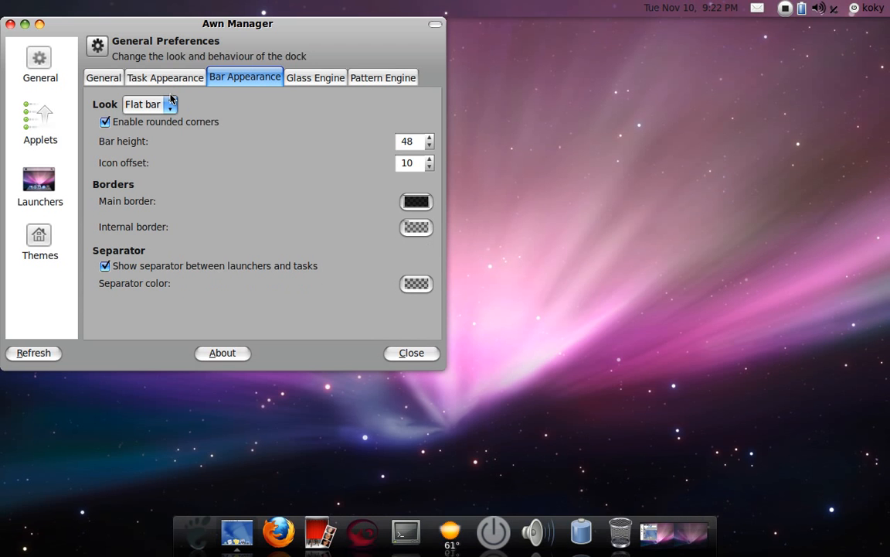
{"action": "left_click", "coordinate": [147, 104]}
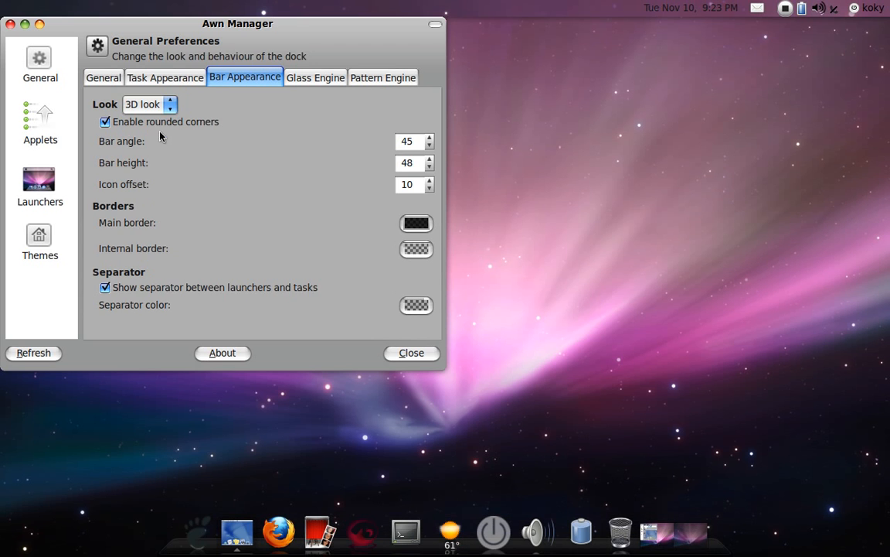
{"action": "mouse_move", "coordinate": [226, 121]}
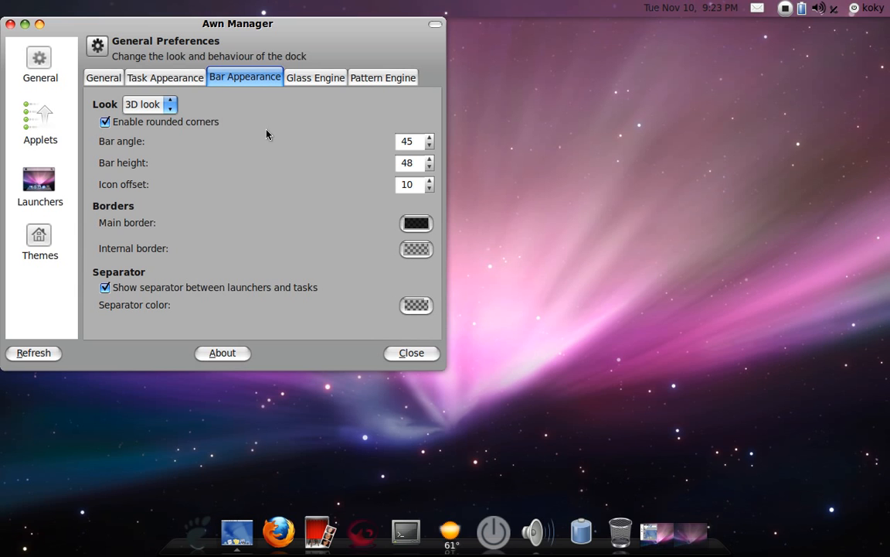
{"action": "mouse_move", "coordinate": [552, 169]}
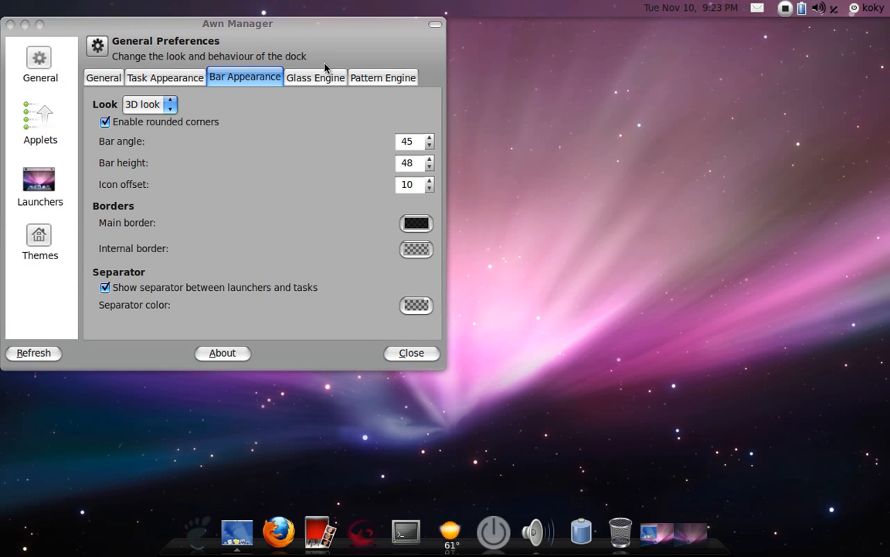
{"action": "mouse_move", "coordinate": [182, 76]}
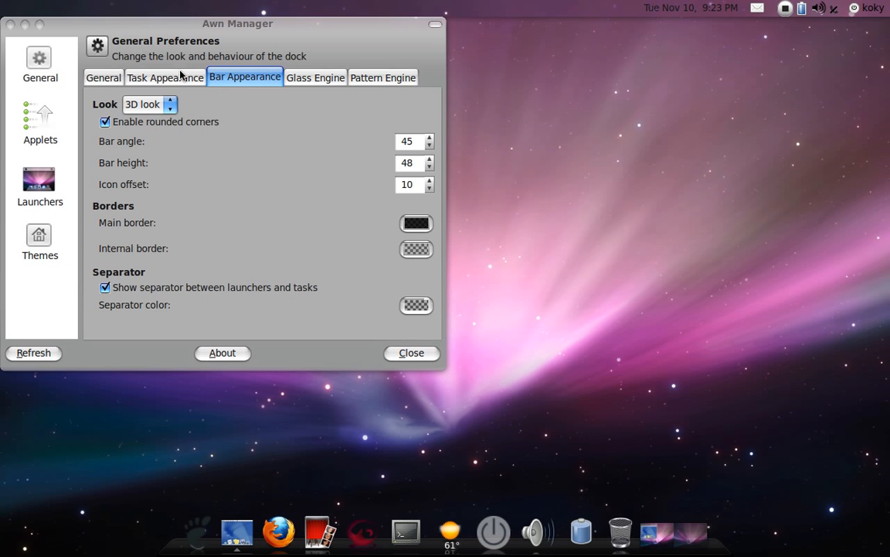
Browse the Available Applets list past Cairo Clock down to Media Player
{"action": "left_click", "coordinate": [41, 120]}
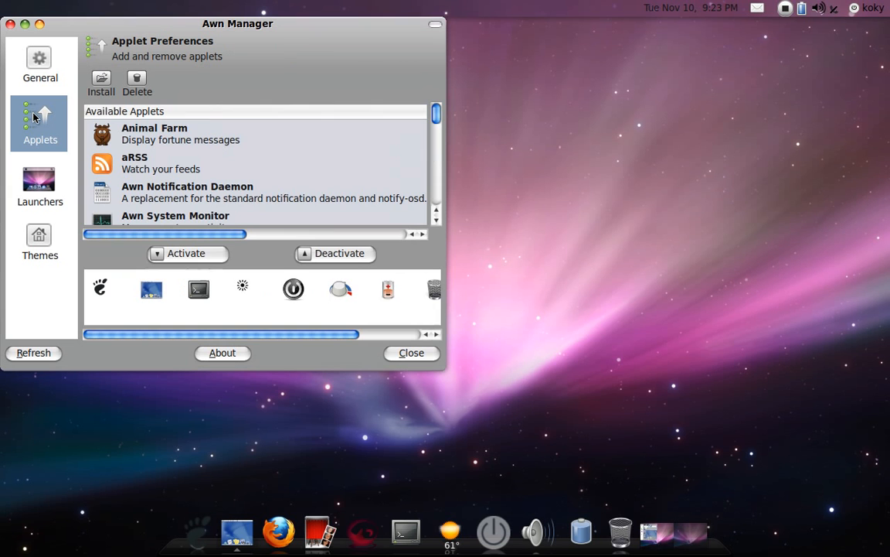
{"action": "mouse_move", "coordinate": [328, 190]}
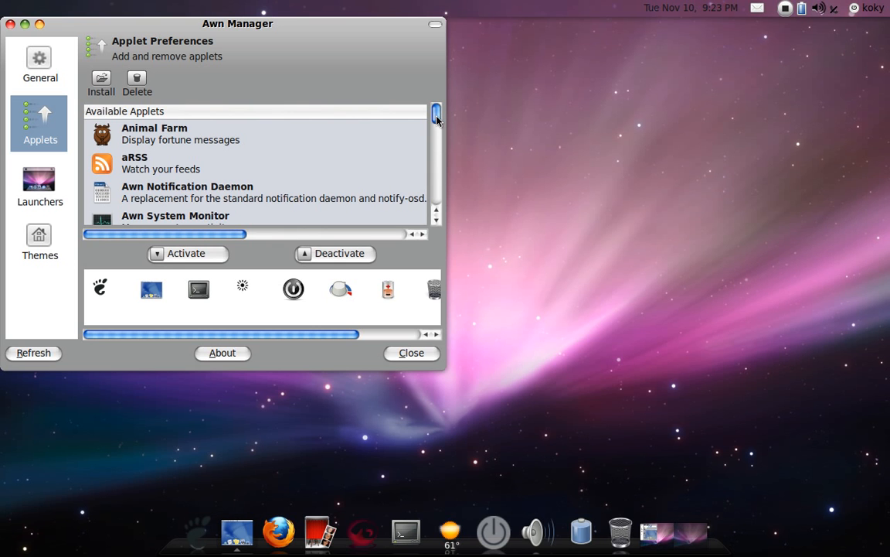
{"action": "scroll", "scroll_direction": "down", "scroll_amount": 3}
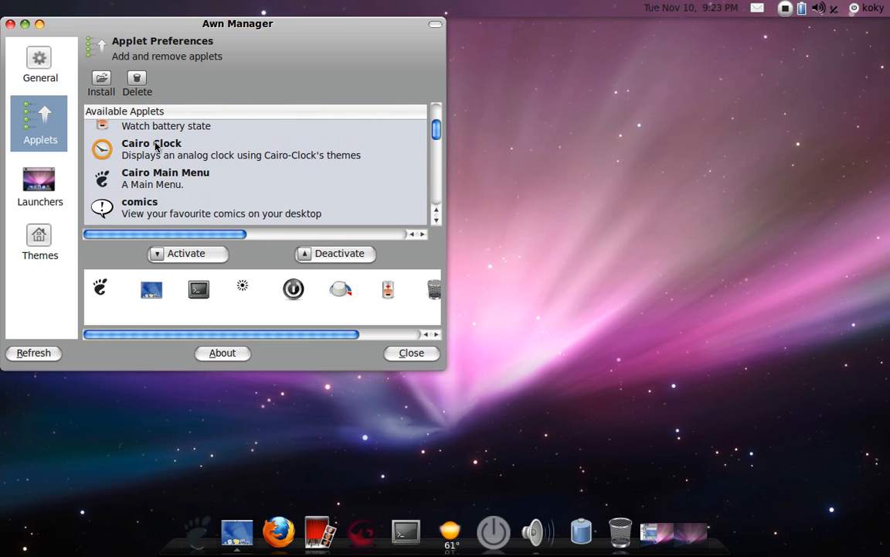
{"action": "left_click", "coordinate": [242, 149]}
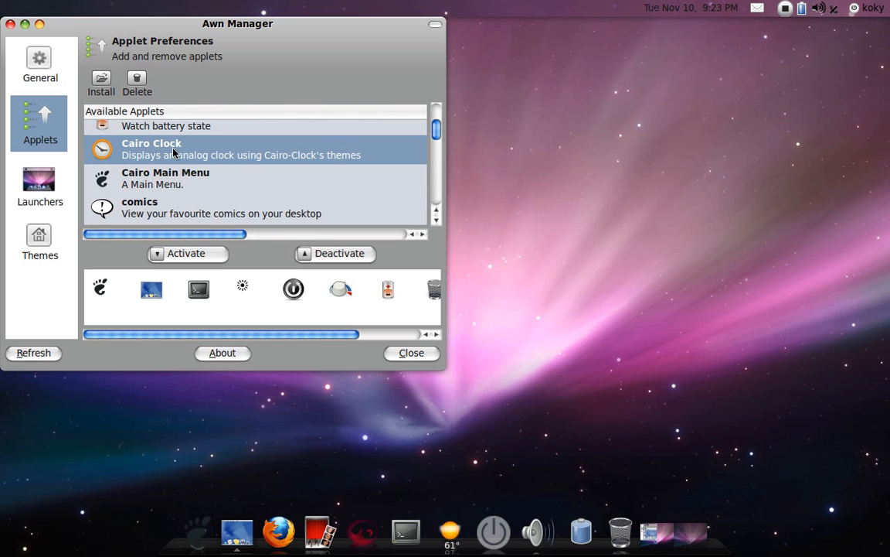
{"action": "mouse_move", "coordinate": [167, 173]}
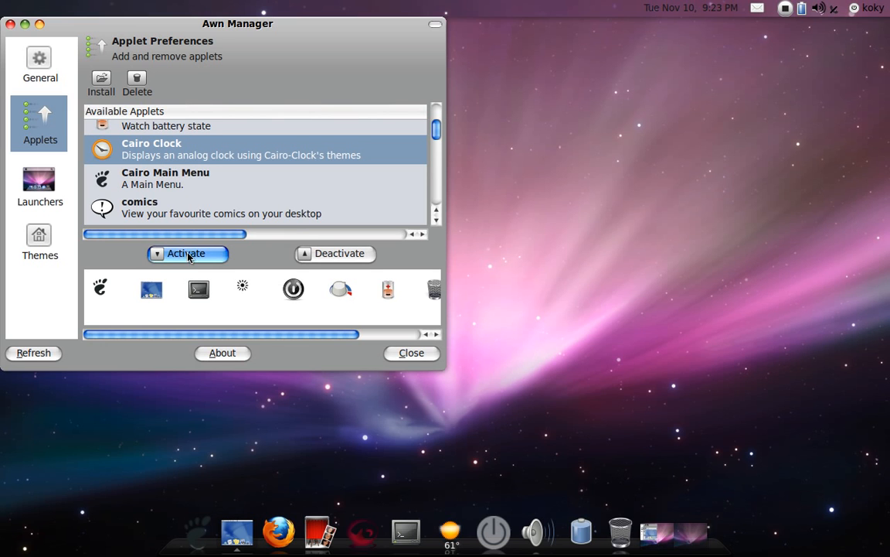
{"action": "mouse_move", "coordinate": [439, 130]}
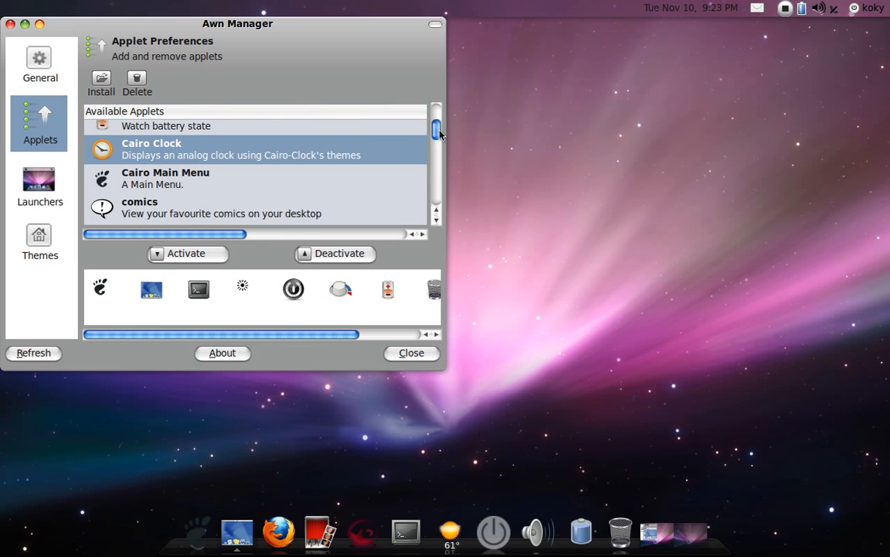
{"action": "mouse_move", "coordinate": [435, 133]}
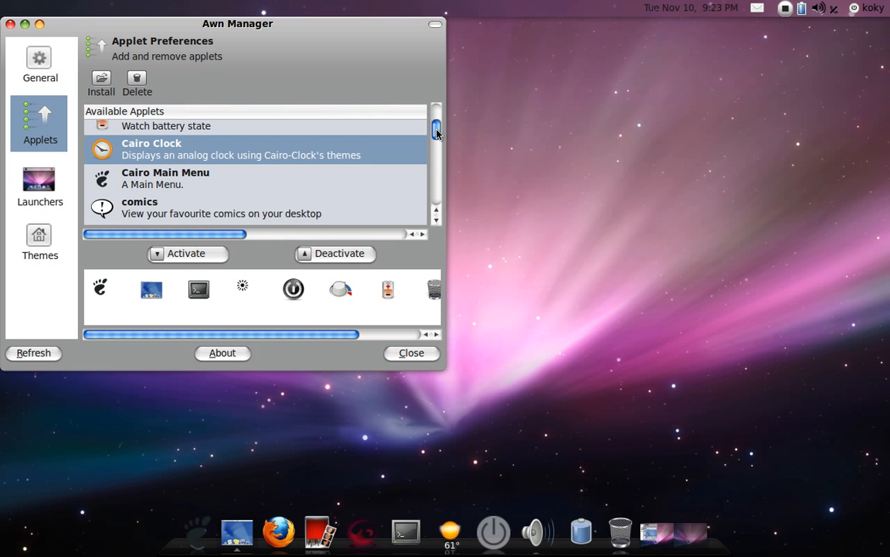
{"action": "scroll", "scroll_direction": "down", "scroll_amount": 3}
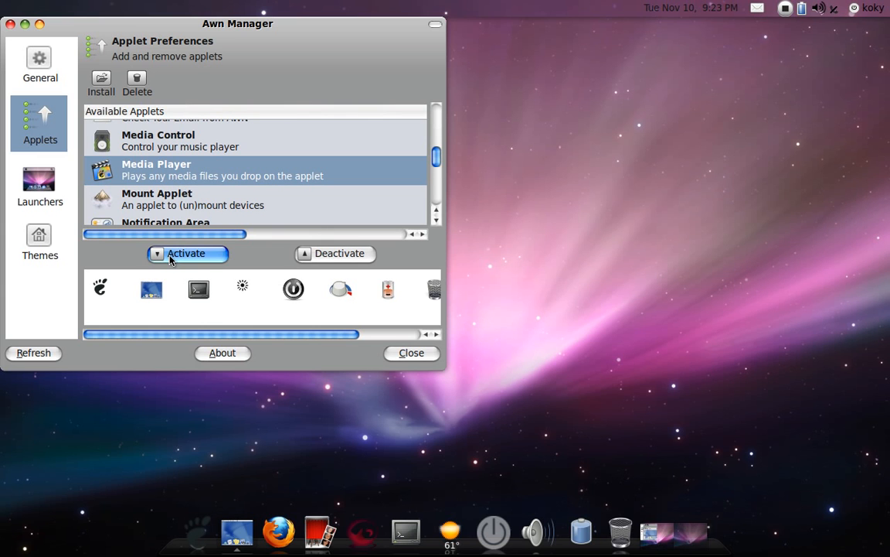
Activate the Media Player applet so its icon appears on the dock
{"action": "left_click", "coordinate": [186, 253]}
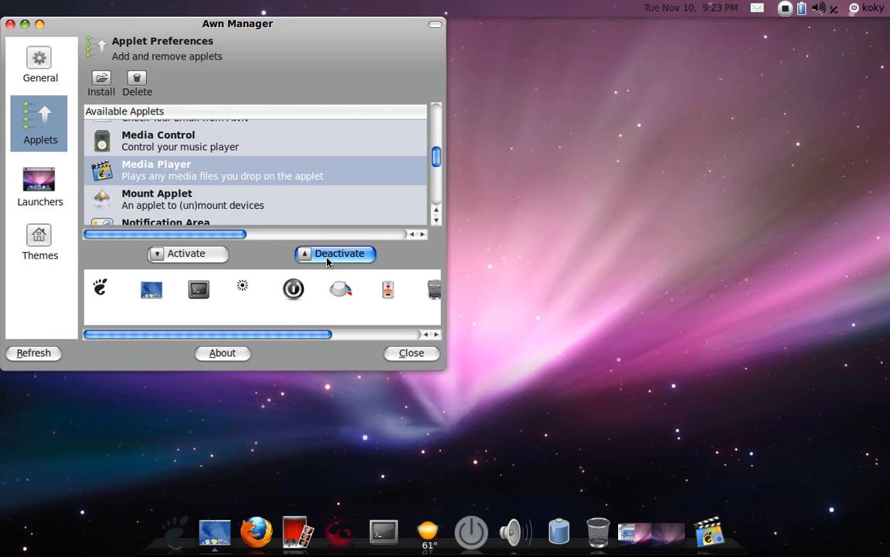
{"action": "mouse_move", "coordinate": [340, 255]}
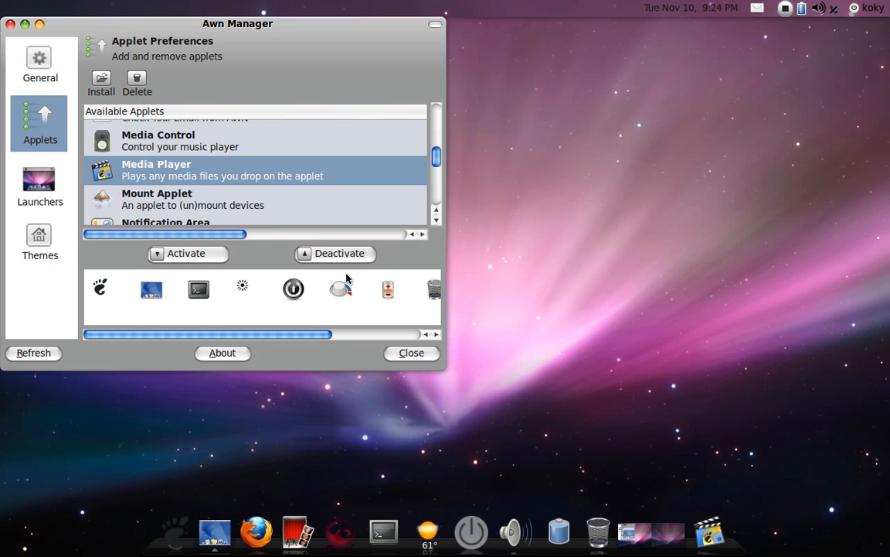
{"action": "mouse_move", "coordinate": [379, 377]}
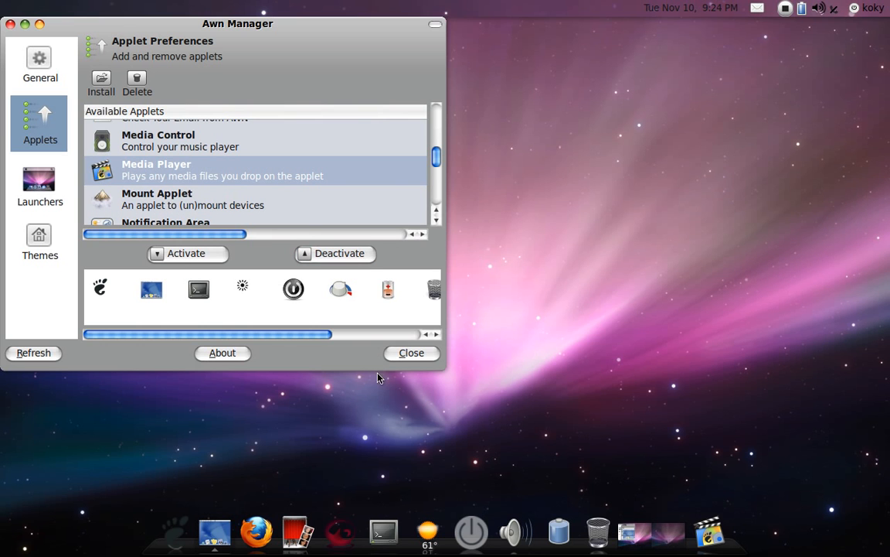
{"action": "mouse_move", "coordinate": [59, 368]}
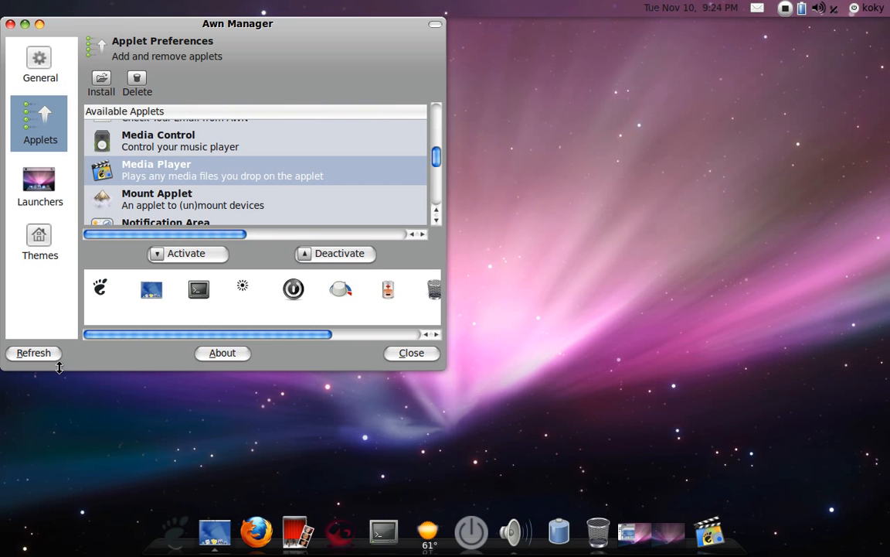
Refresh the dock and dismiss the success notice
{"action": "left_click", "coordinate": [34, 353]}
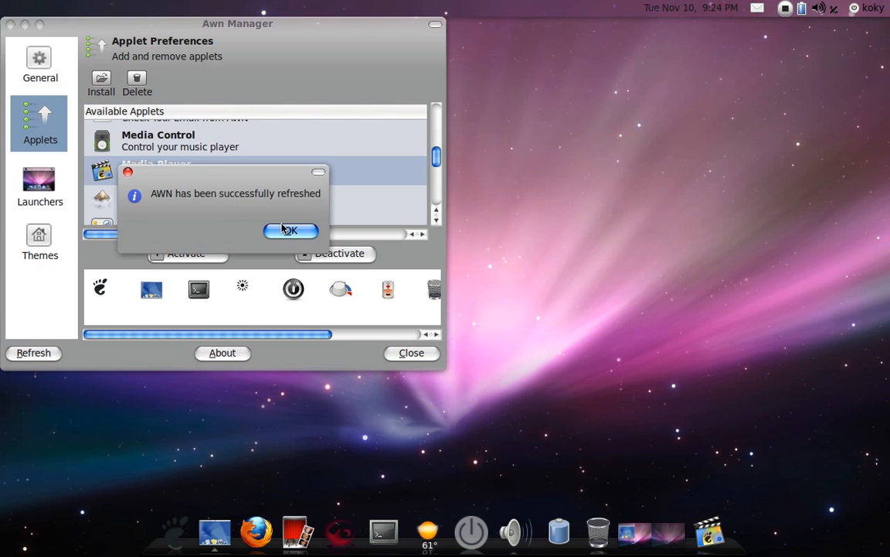
{"action": "left_click", "coordinate": [290, 230]}
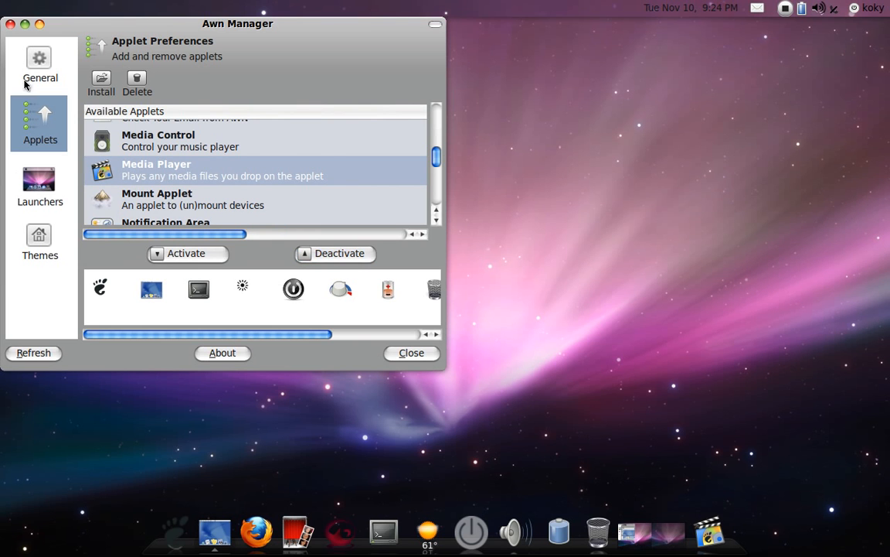
{"action": "left_click", "coordinate": [40, 185]}
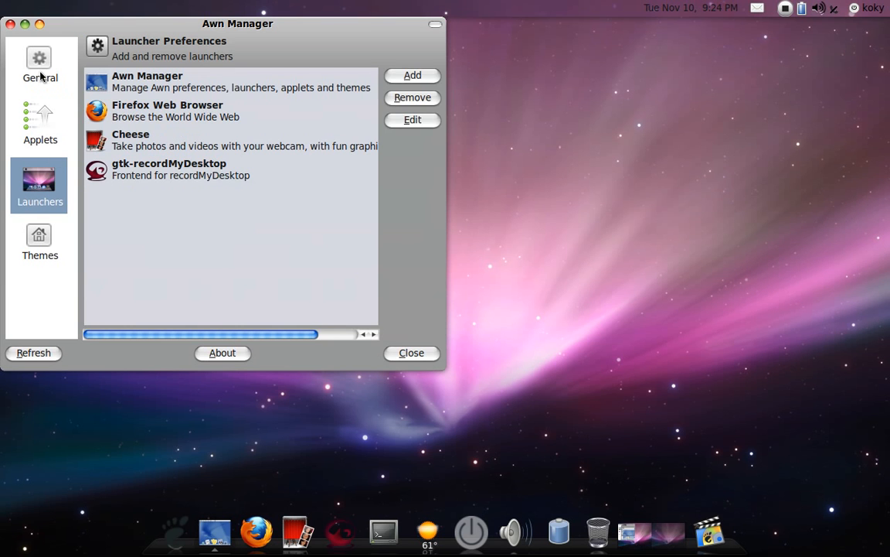
{"action": "left_click", "coordinate": [40, 124]}
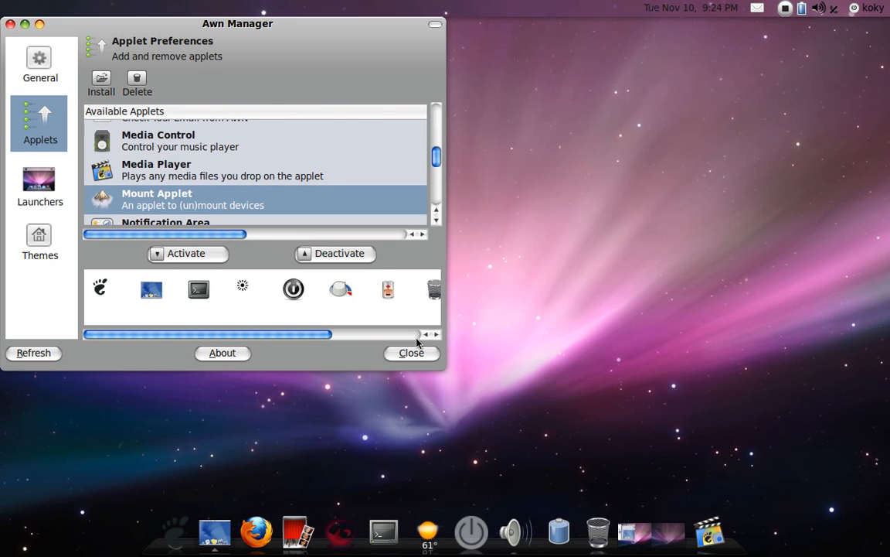
{"action": "mouse_move", "coordinate": [250, 340]}
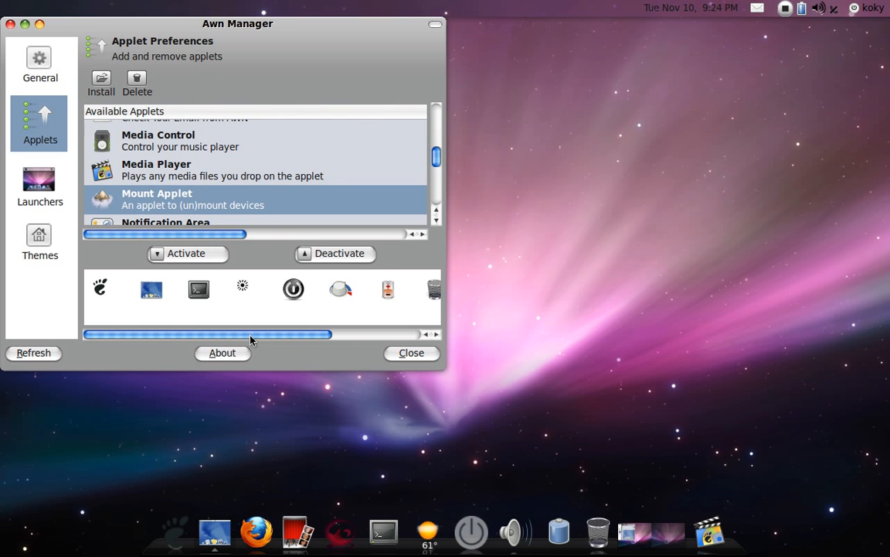
Select Media Player among the active applets and deactivate it
{"action": "scroll", "scroll_direction": "right", "scroll_amount": 3}
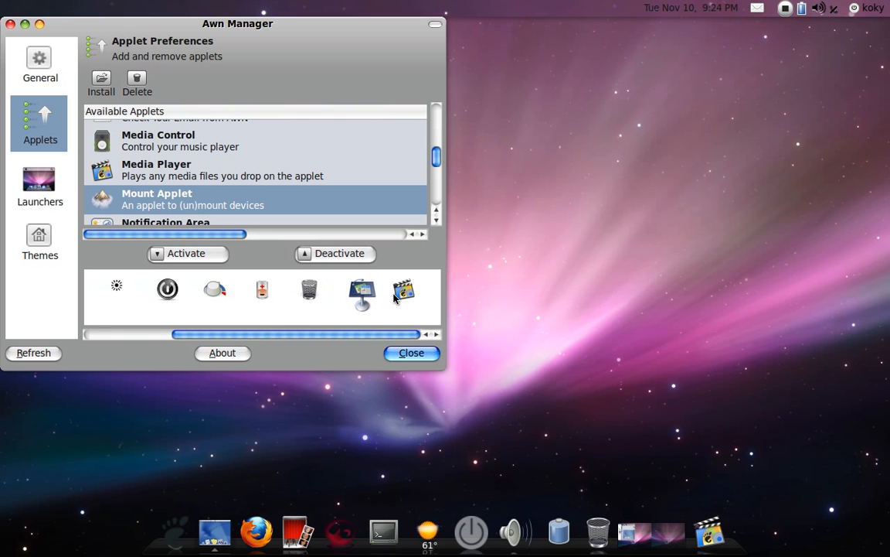
{"action": "left_click", "coordinate": [362, 294]}
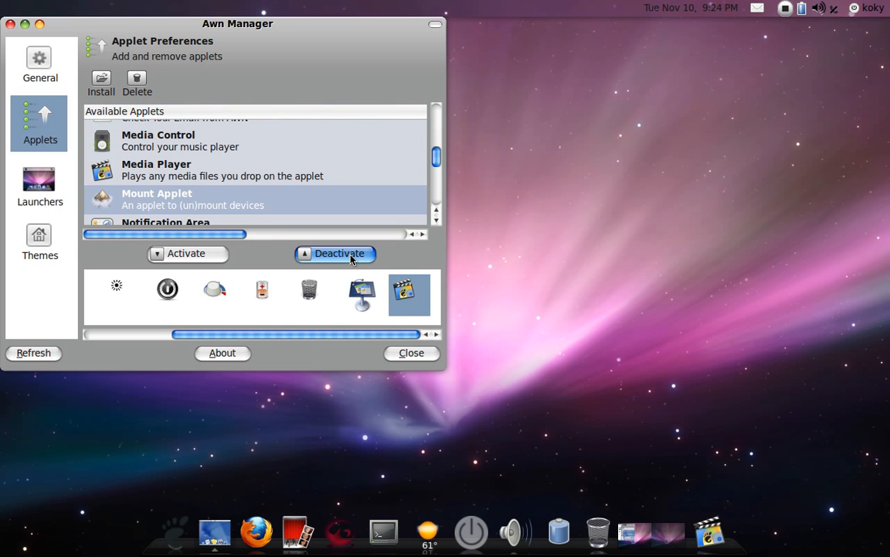
{"action": "left_click", "coordinate": [336, 254]}
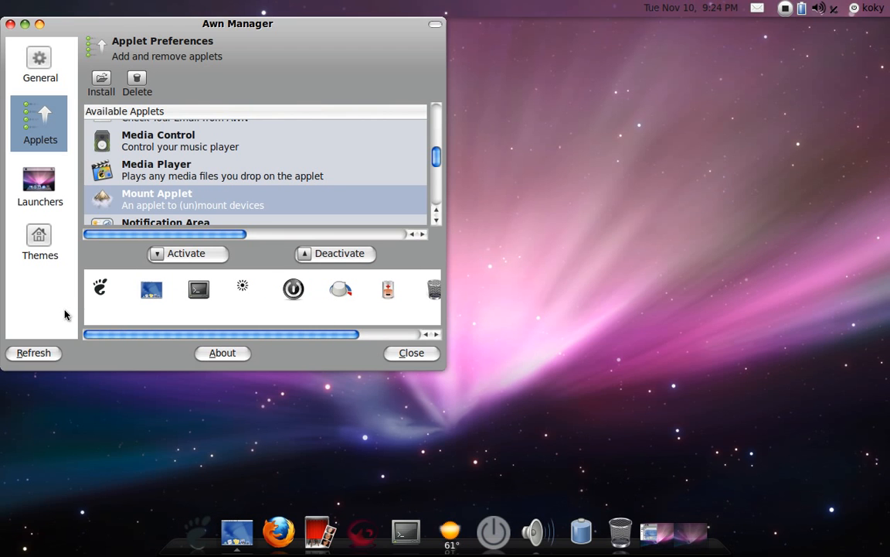
{"action": "mouse_move", "coordinate": [80, 324]}
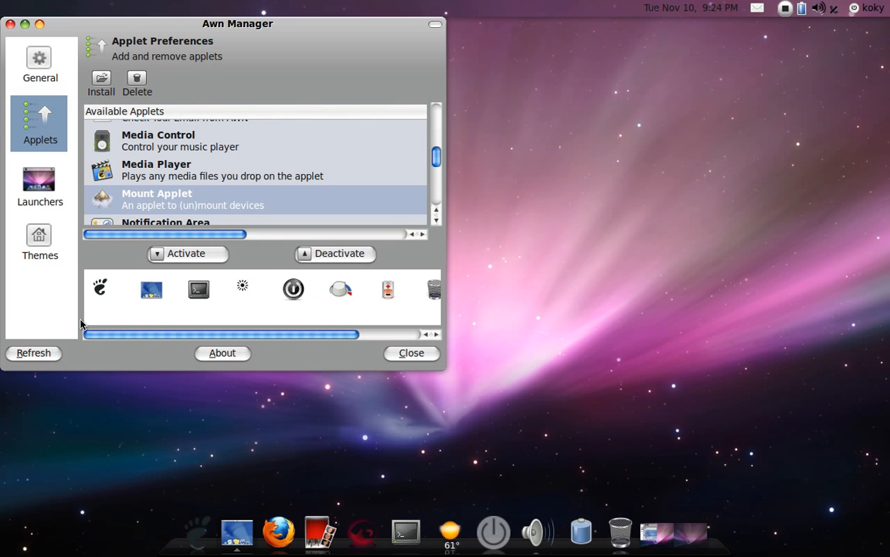
{"action": "mouse_move", "coordinate": [389, 8]}
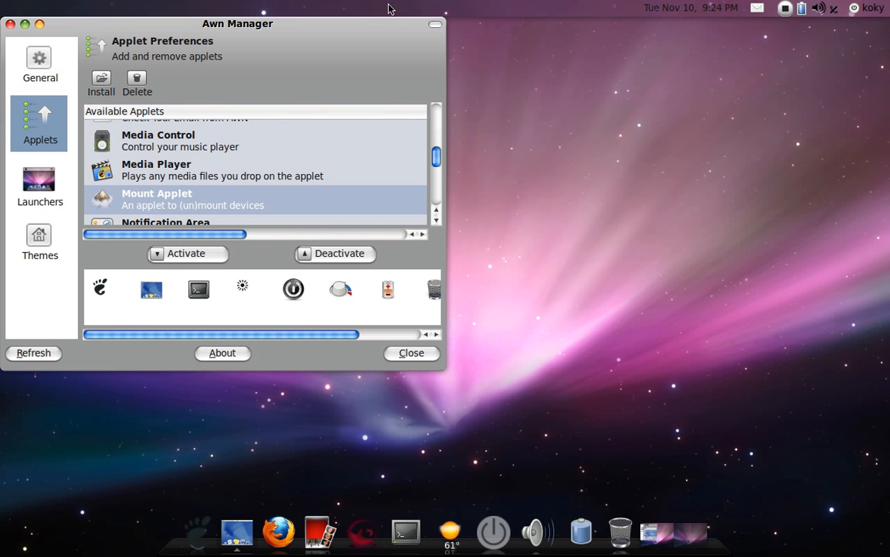
{"action": "mouse_move", "coordinate": [12, 25]}
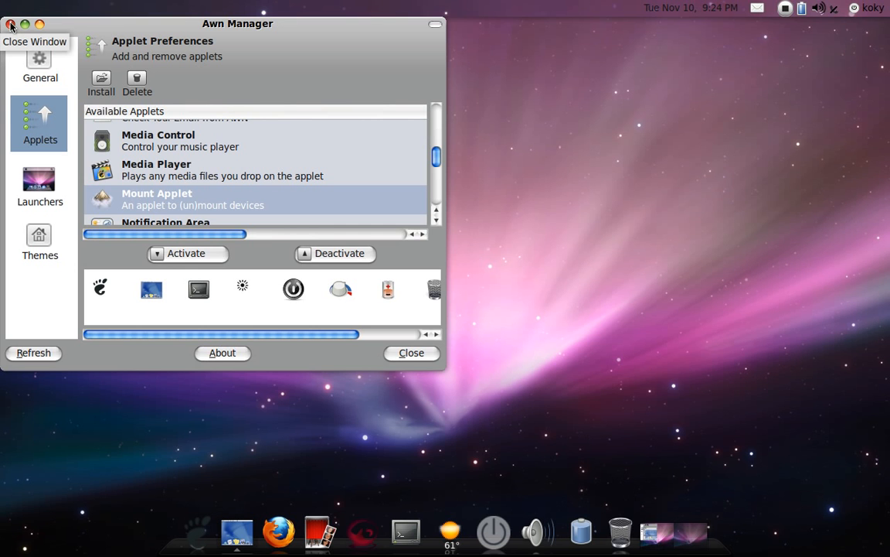
Close the Awn Manager window, leaving the 3D dock on the desktop
{"action": "left_click", "coordinate": [12, 25]}
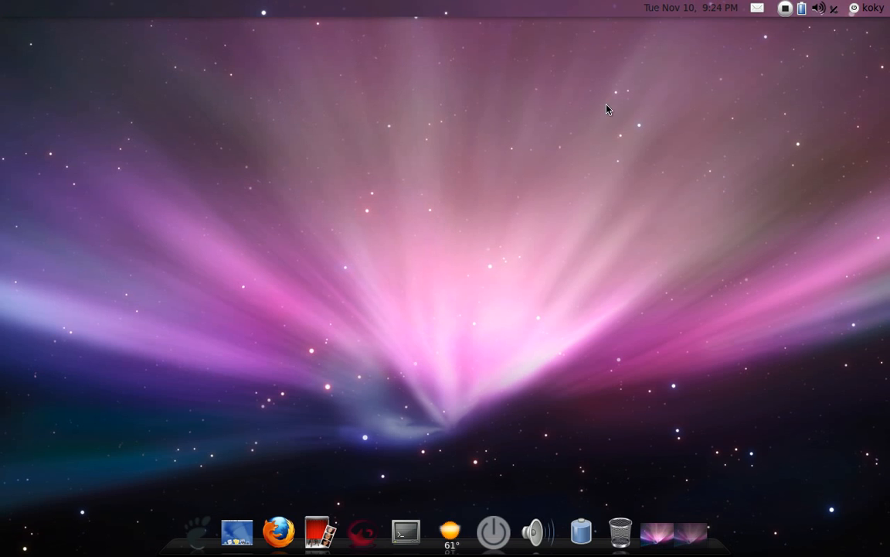
{"action": "mouse_move", "coordinate": [848, 7]}
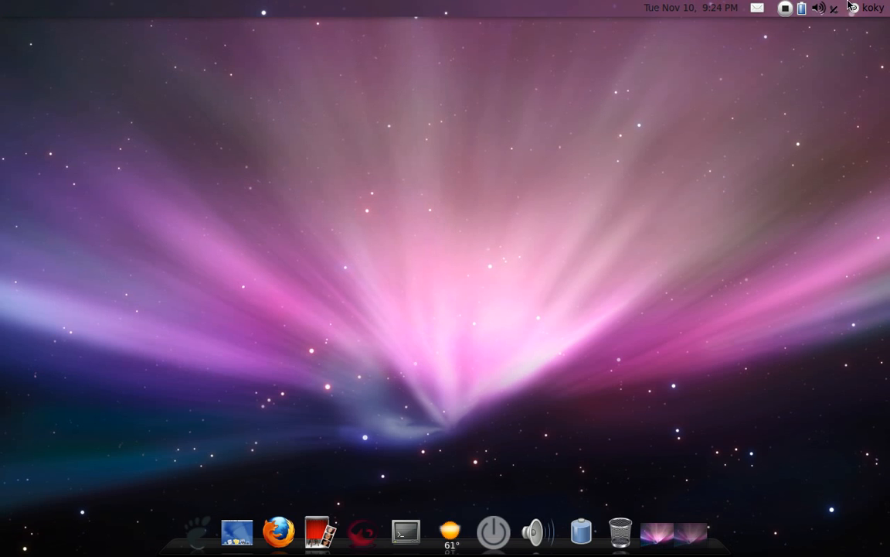
{"action": "mouse_move", "coordinate": [721, 127]}
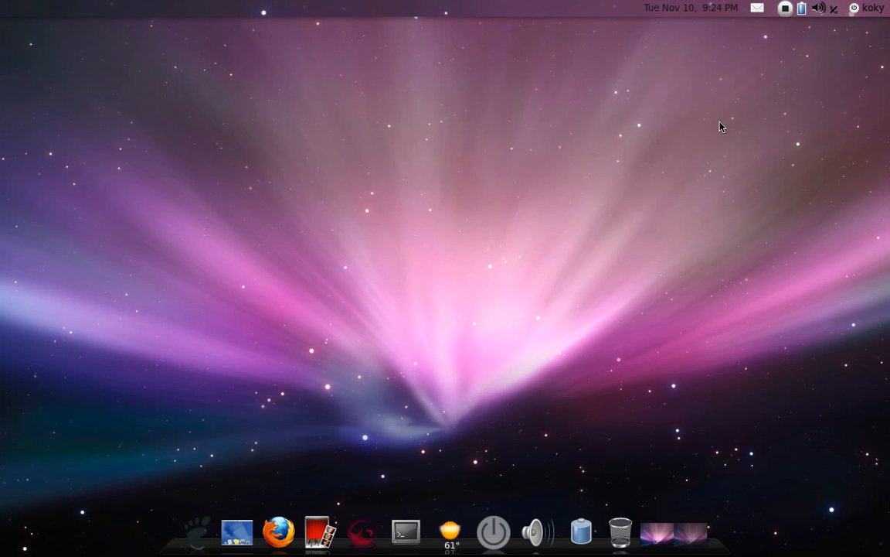
{"action": "mouse_move", "coordinate": [776, 201]}
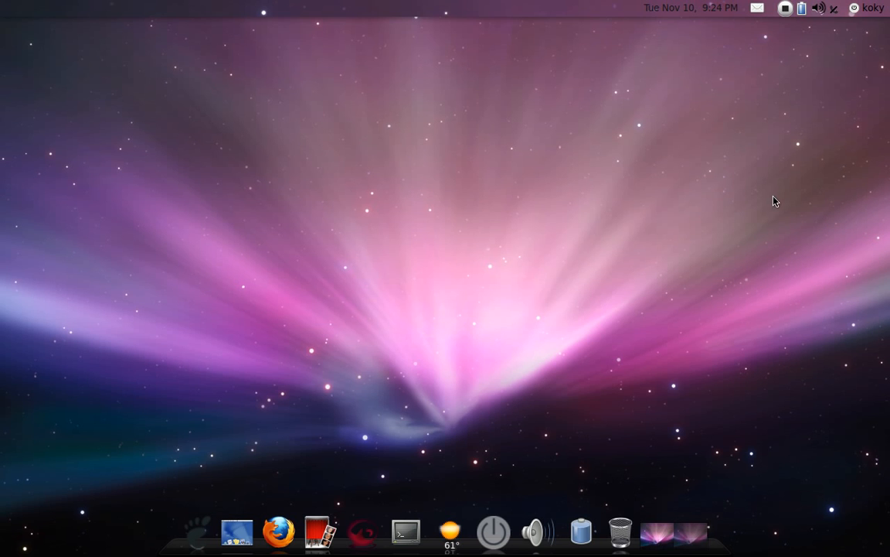
{"action": "mouse_move", "coordinate": [776, 6]}
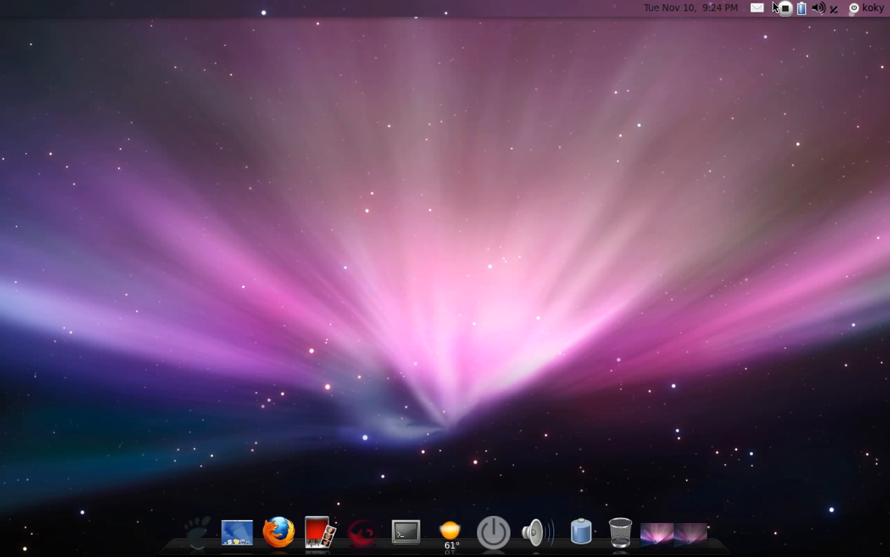